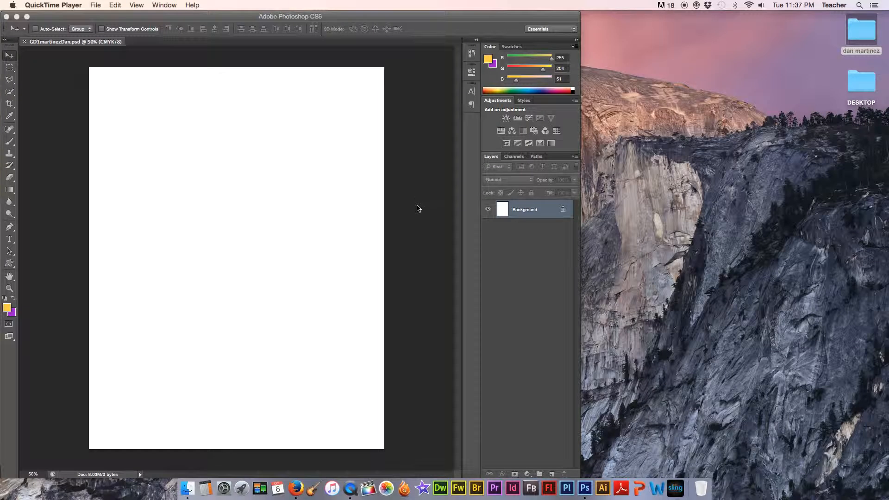
mouse_move(562, 173)
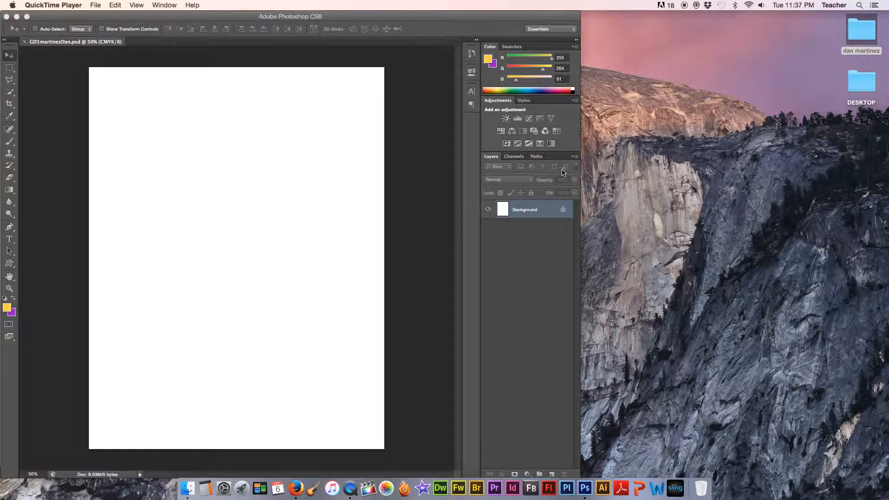
mouse_move(819, 49)
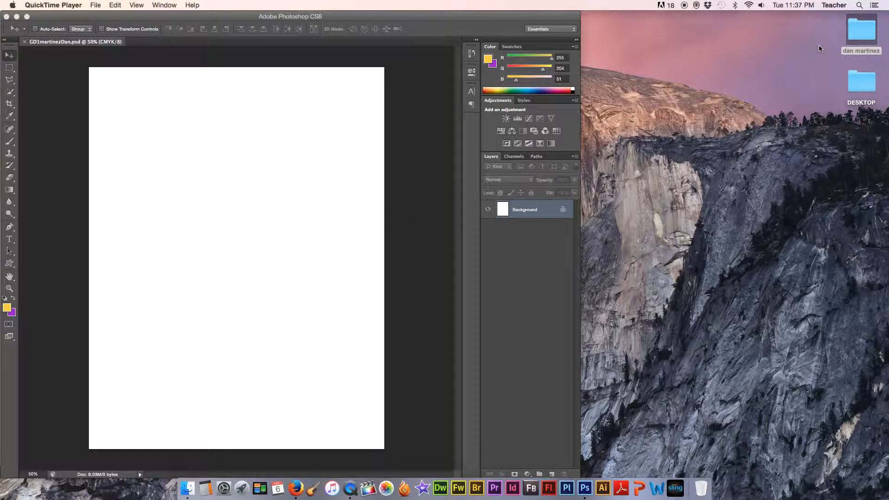
double_click(860, 29)
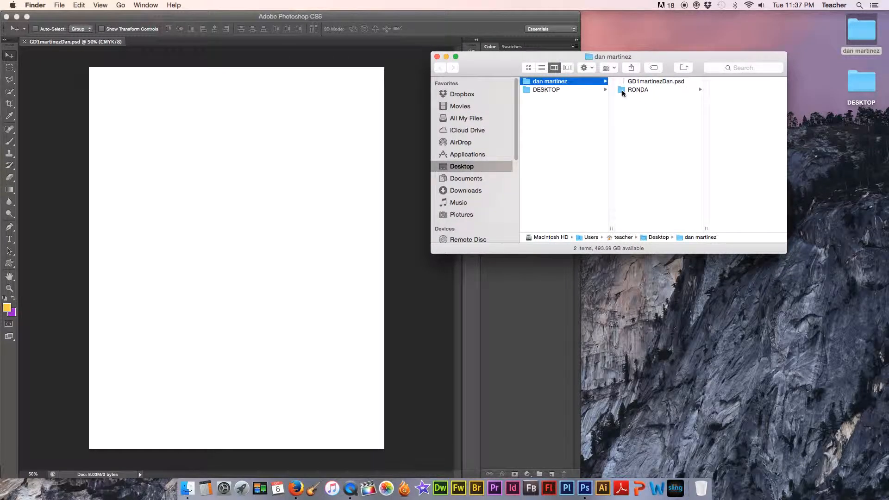
click(638, 90)
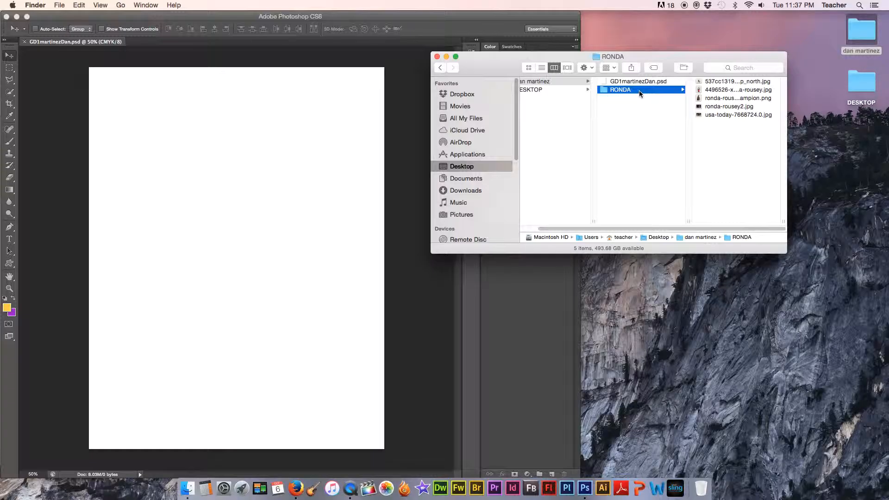
mouse_move(634, 146)
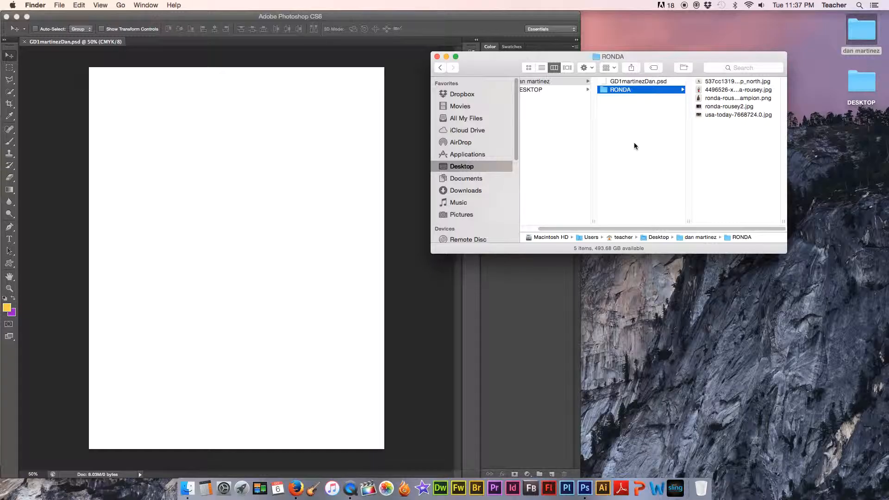
mouse_move(672, 145)
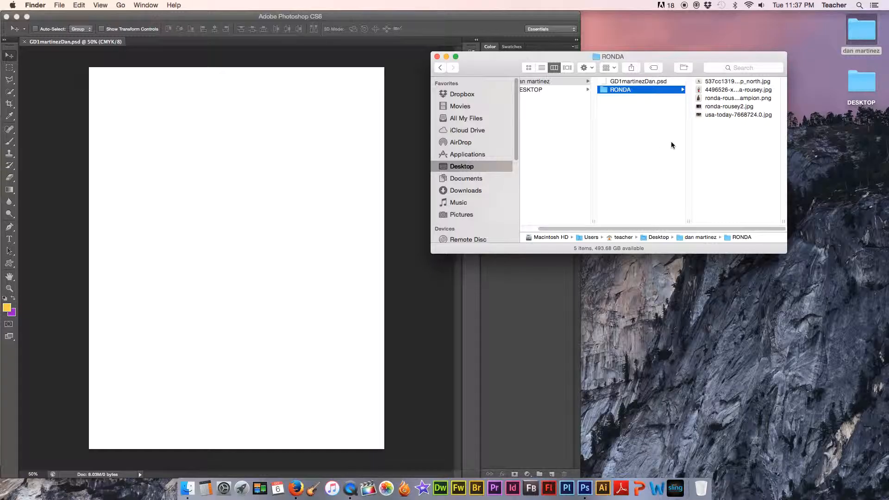
mouse_move(691, 97)
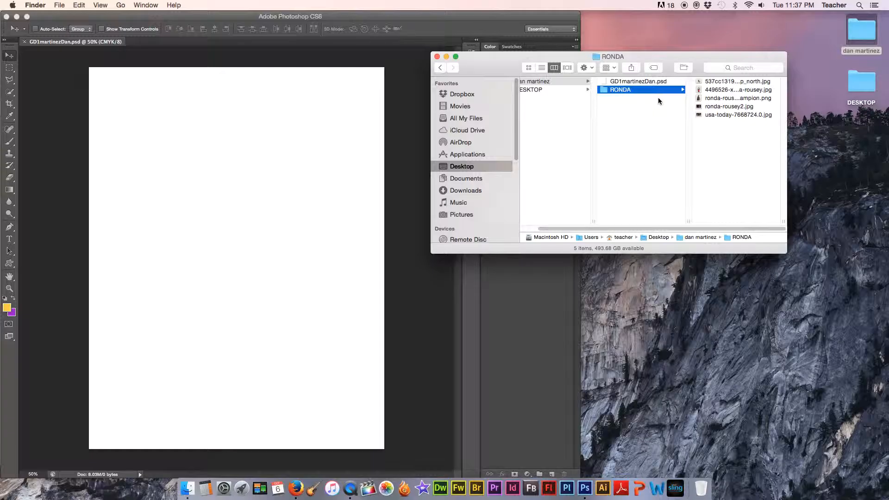
Step: Preview several Ronda photos in turn, ending on usa-today-7668724.0.jpg
click(640, 81)
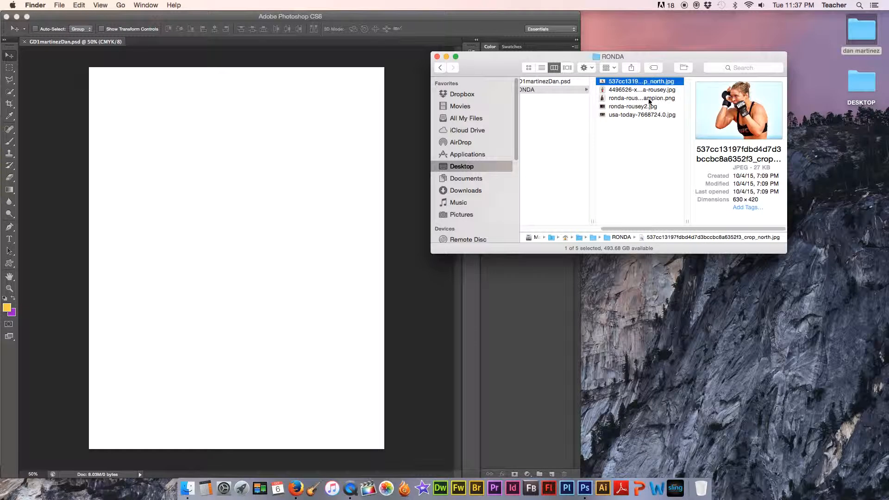
click(641, 90)
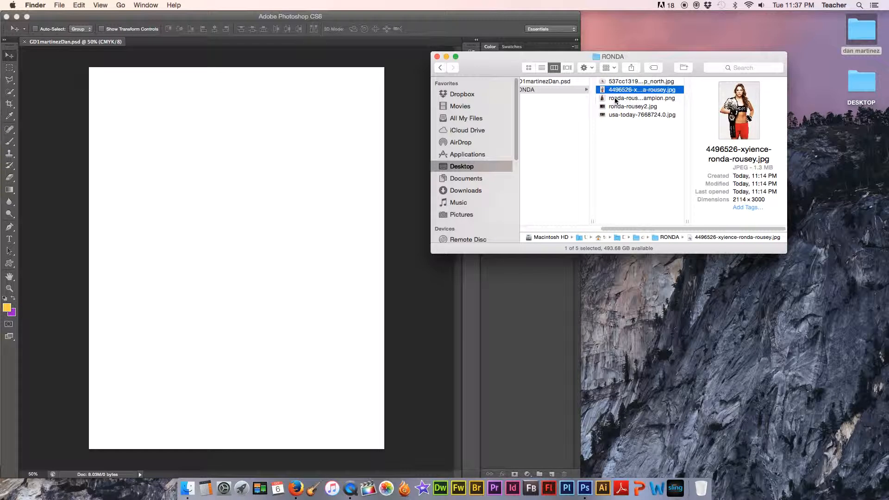
click(641, 114)
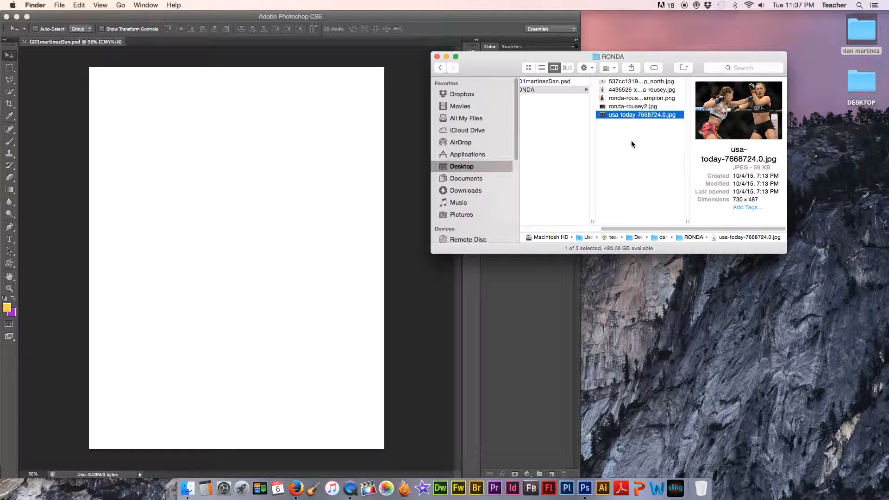
click(542, 90)
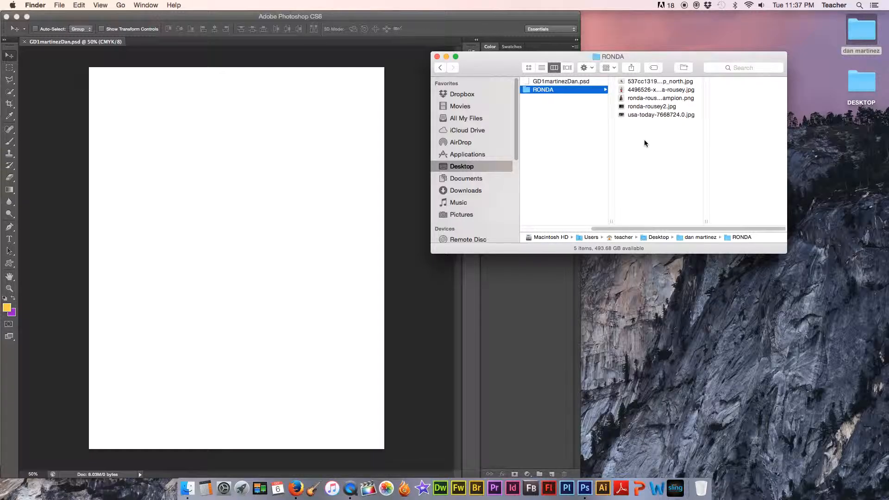
Step: Select all five Ronda image files in the RONDA folder with Cmd+A
key(cmd+a)
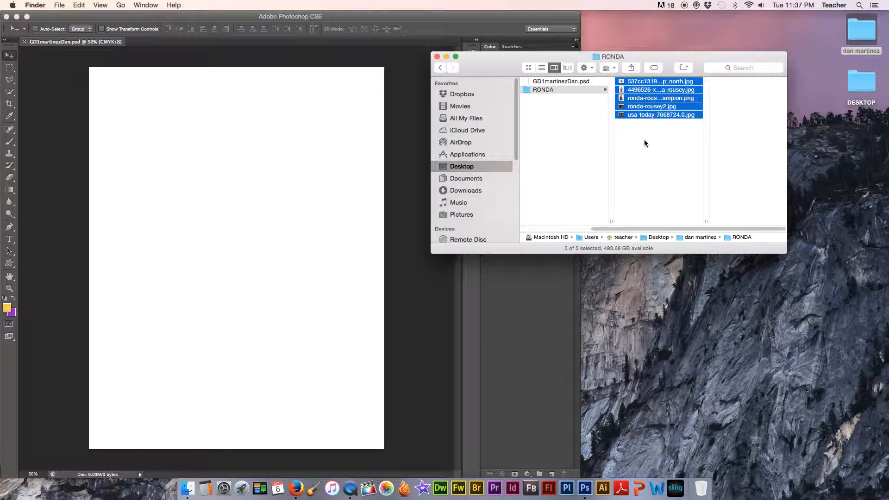
mouse_move(632, 161)
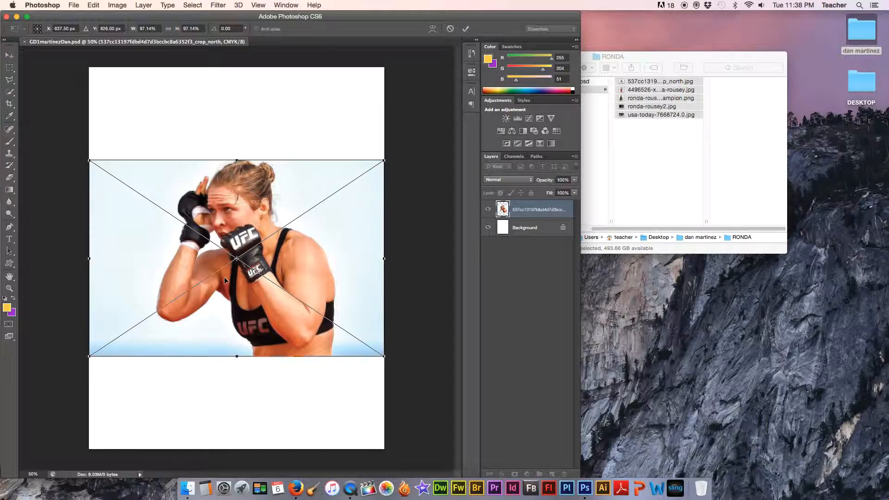
mouse_move(353, 184)
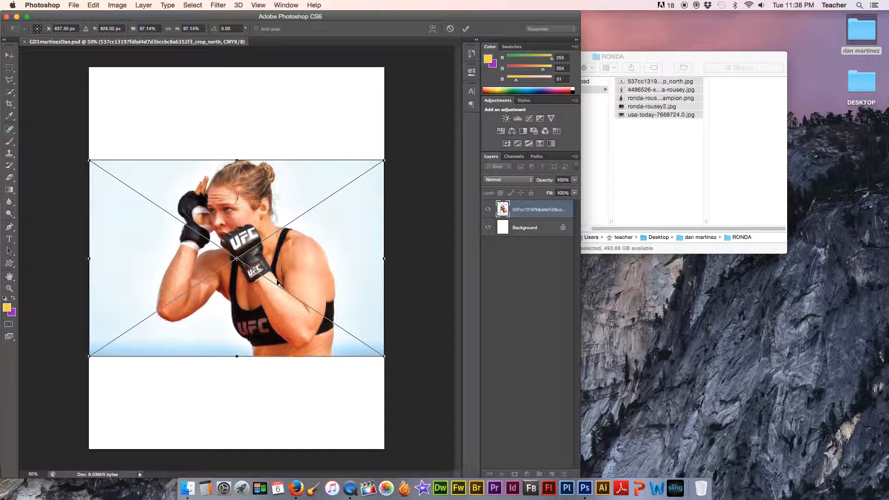
mouse_move(210, 226)
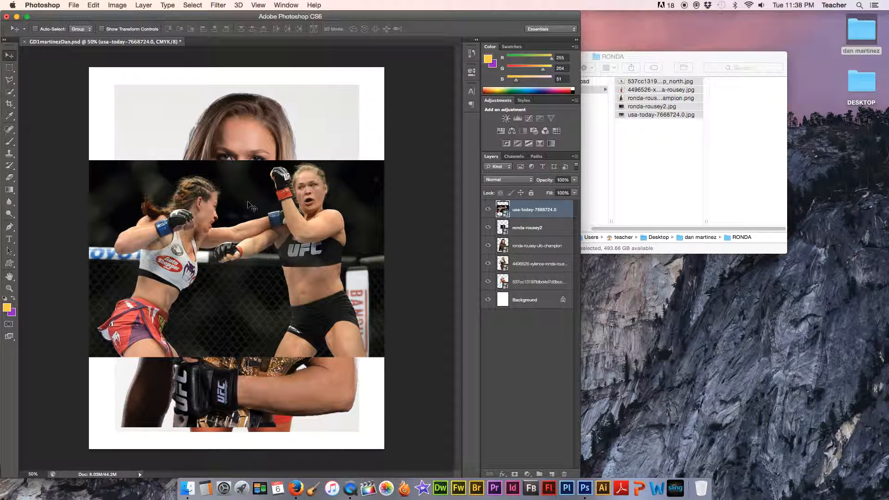
mouse_move(283, 230)
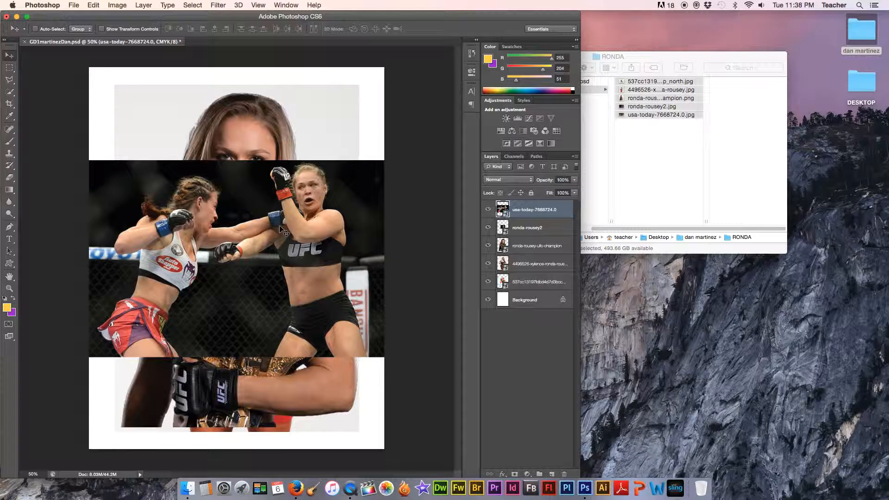
mouse_move(255, 246)
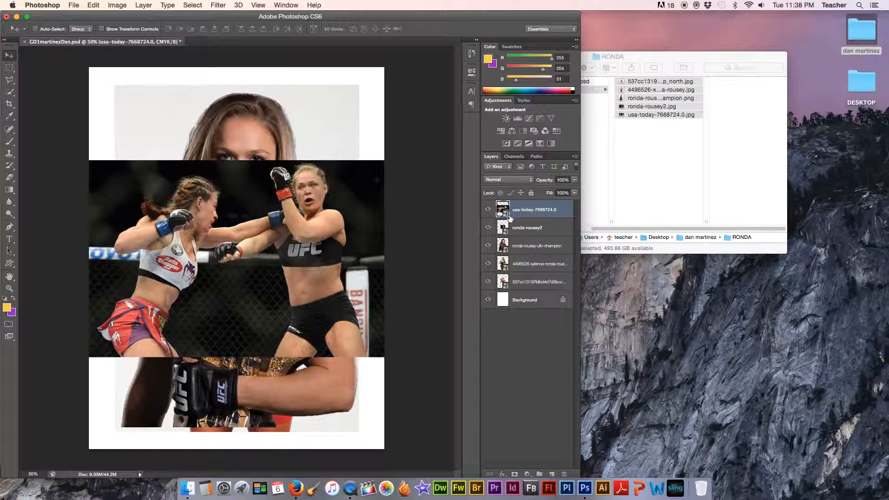
click(538, 281)
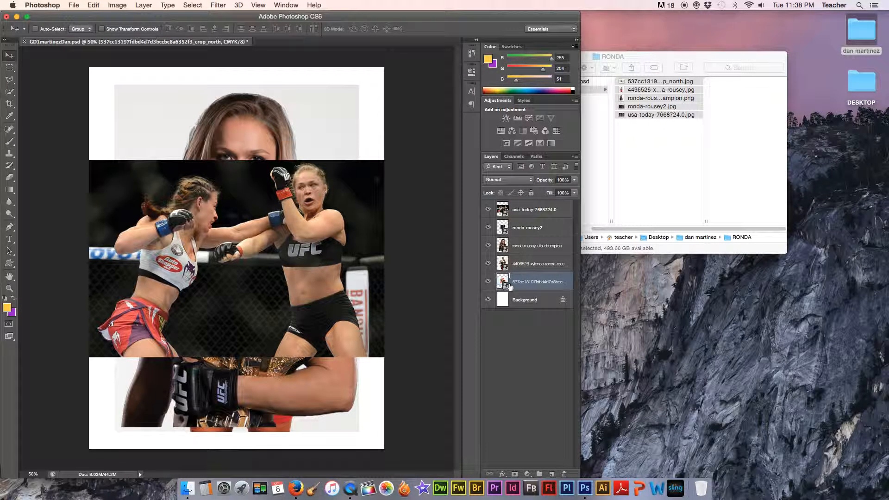
click(537, 263)
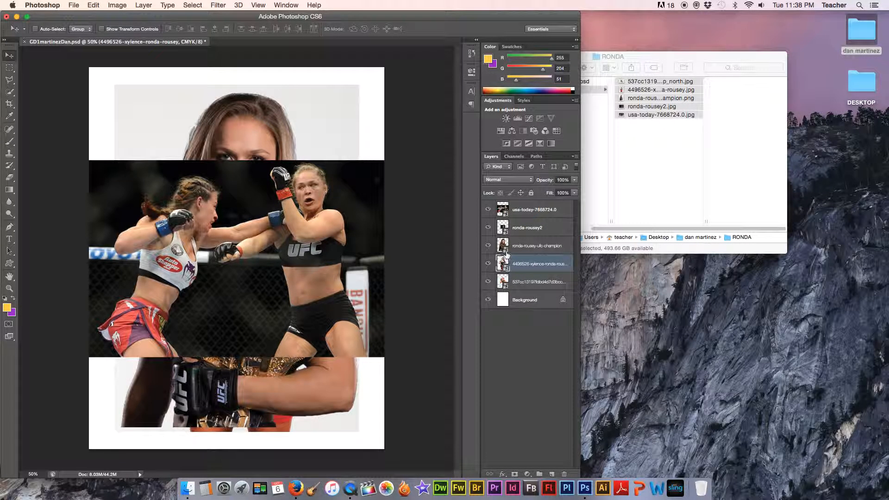
click(527, 228)
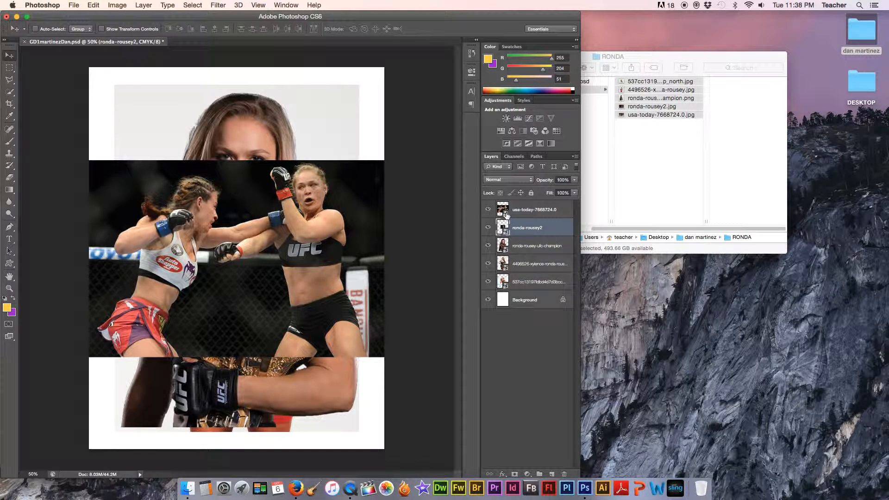
click(533, 209)
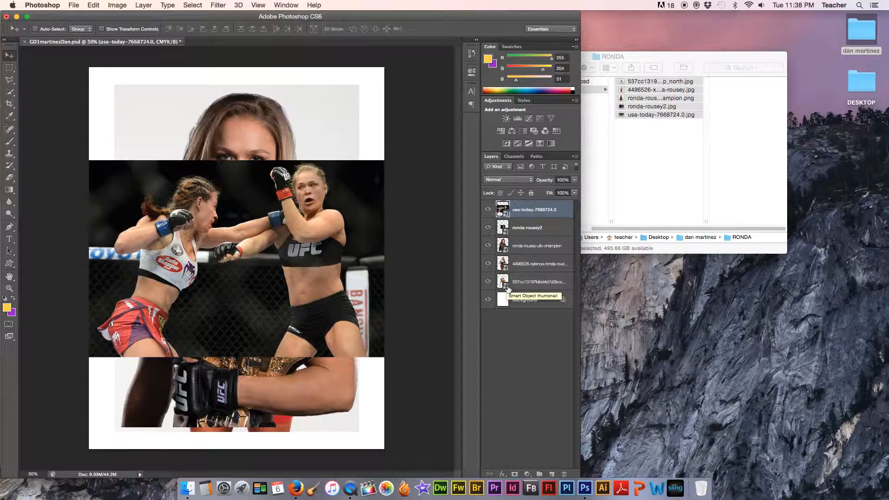
mouse_move(524, 231)
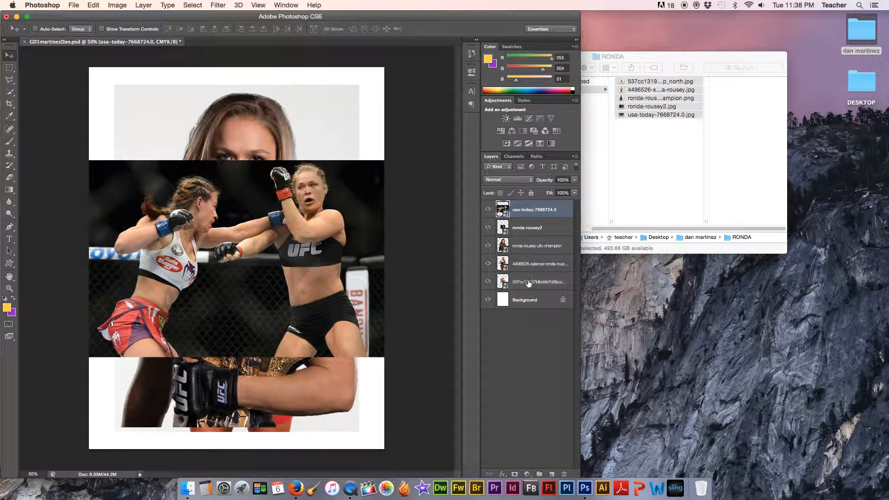
mouse_move(540, 281)
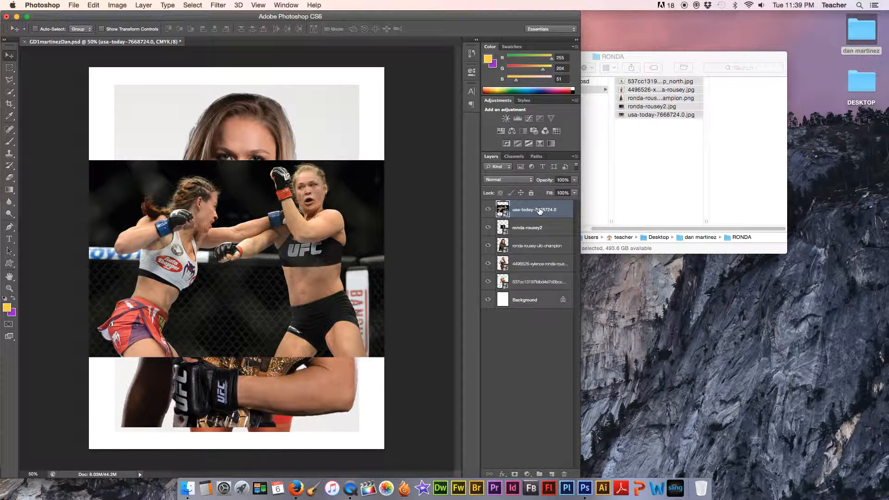
mouse_move(537, 209)
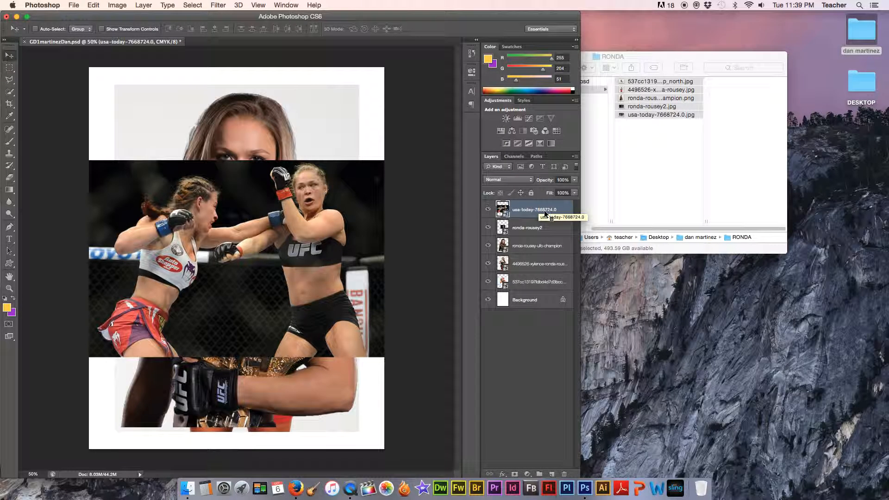
Step: Rasterize the usa-today-7668724.0 layer, then select the ronda-rousey2 layer
right_click(533, 209)
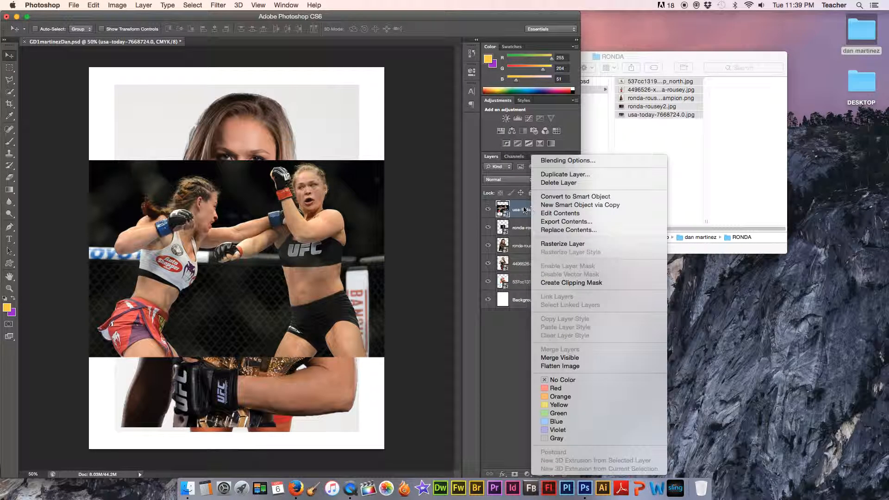
mouse_move(563, 243)
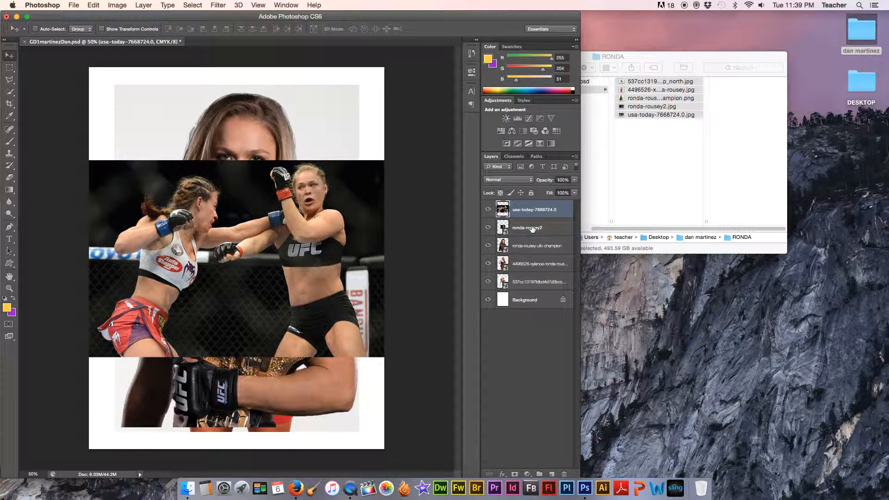
click(527, 228)
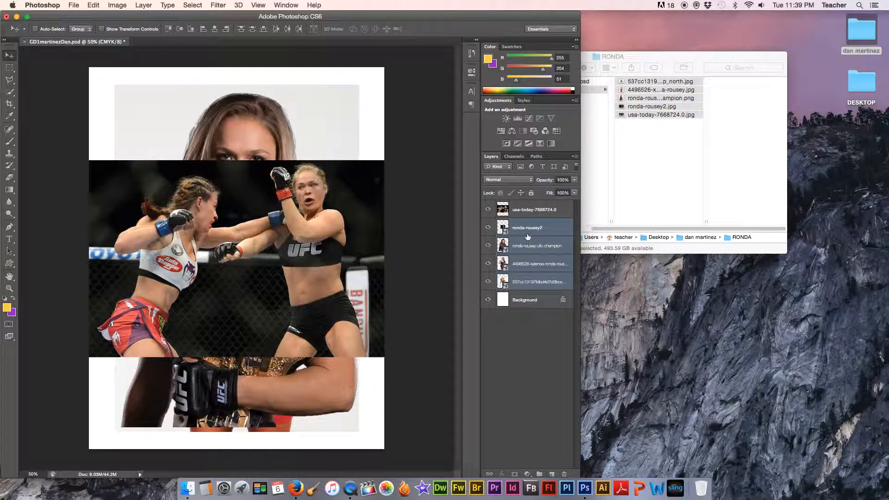
Step: Select the four lower photo layers and bring up their layer options menu
click(527, 228)
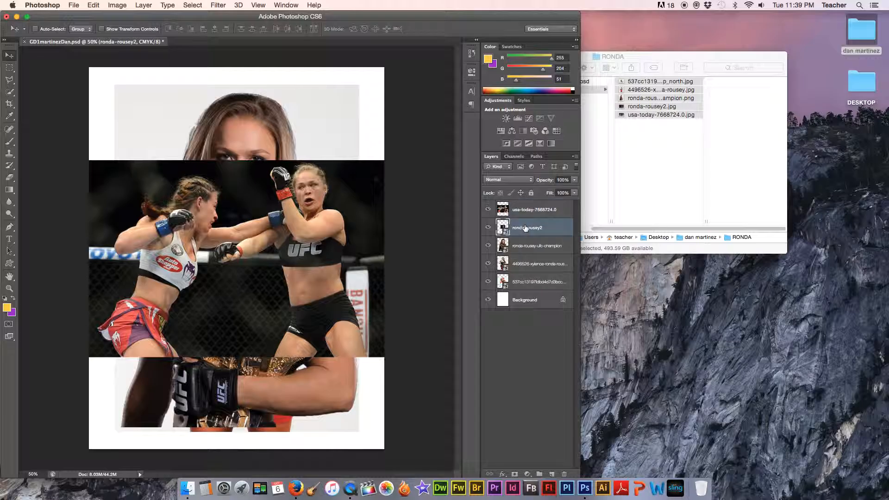
mouse_move(526, 227)
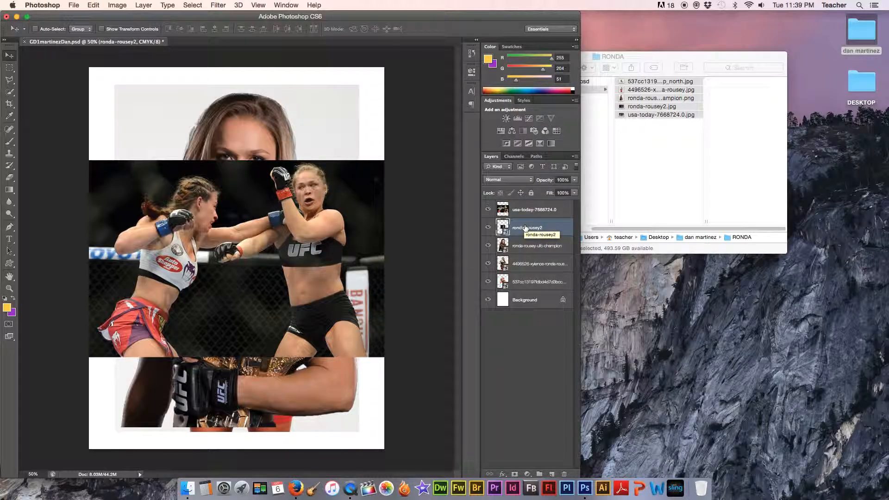
mouse_move(531, 281)
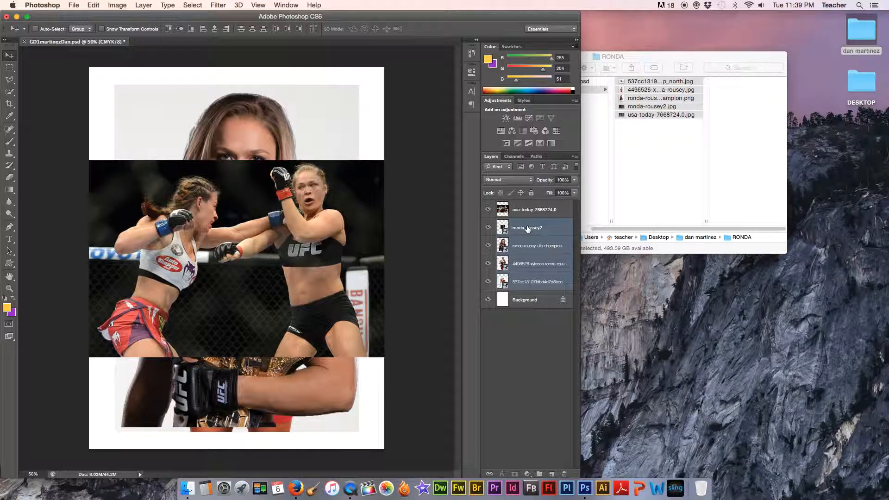
mouse_move(526, 227)
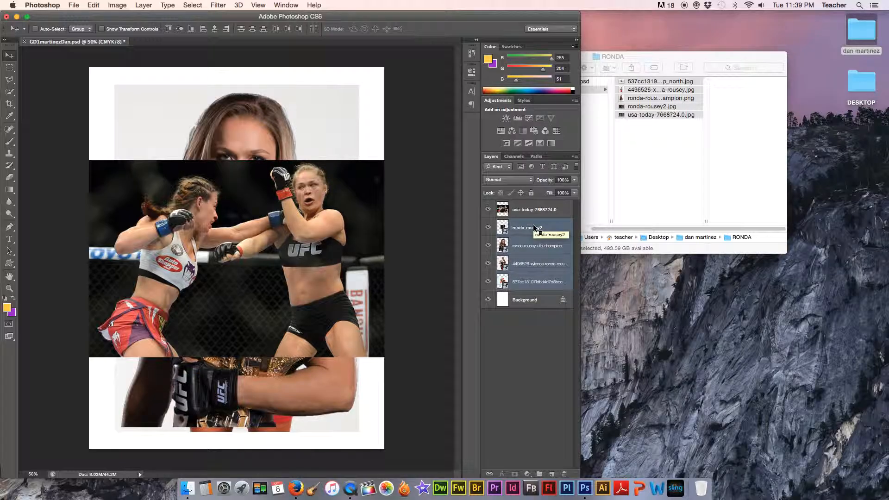
right_click(521, 228)
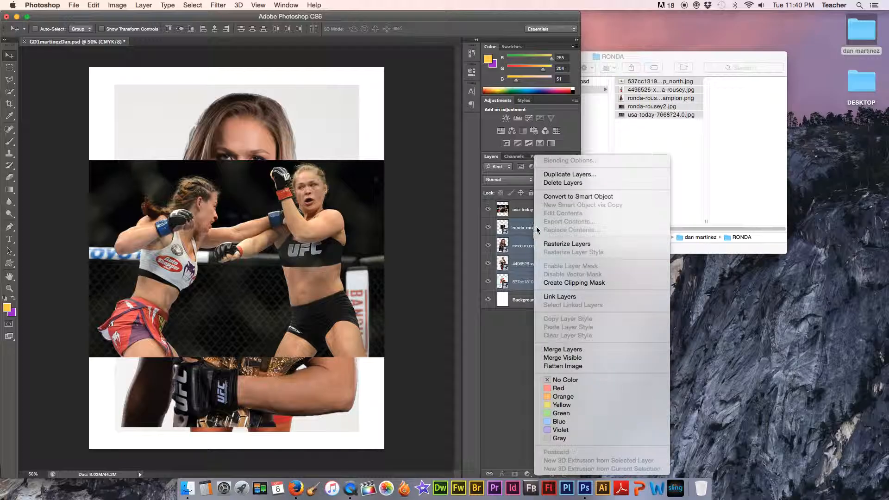